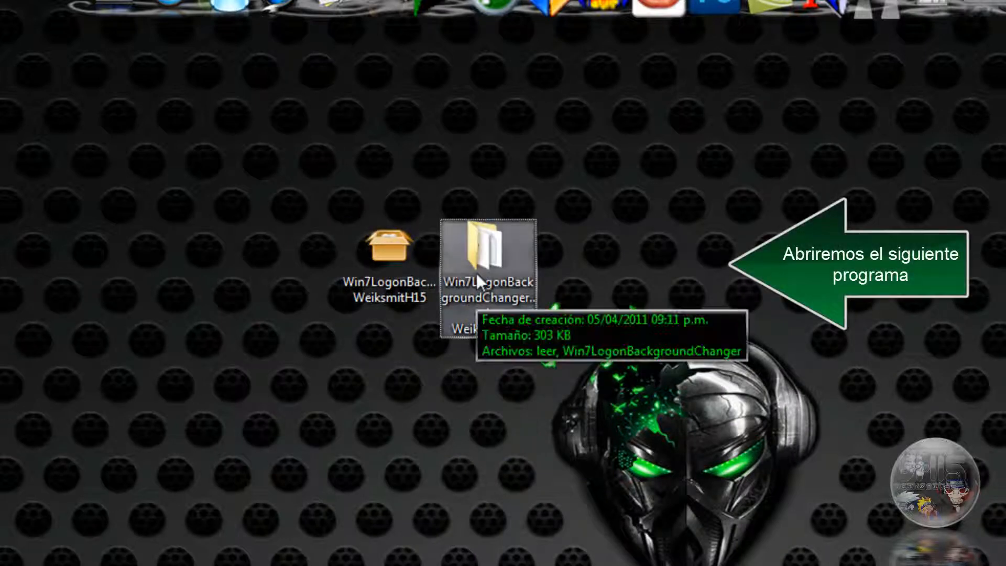
# Open the Win7LogonBackgroundChanger folder and launch the changer application with Abrir.
pyautogui.doubleClick(490, 257)
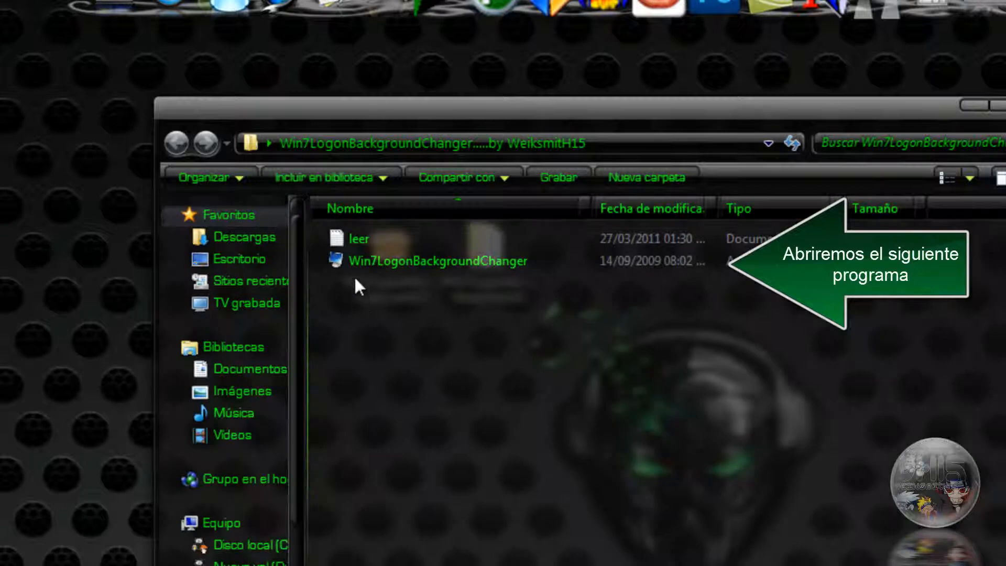
pyautogui.click(438, 261)
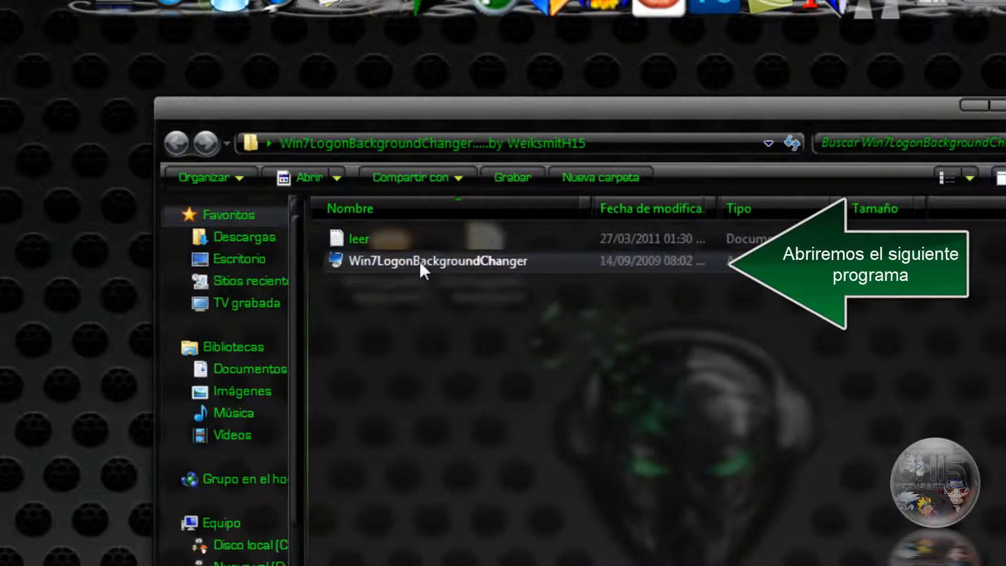
pyautogui.rightClick(438, 260)
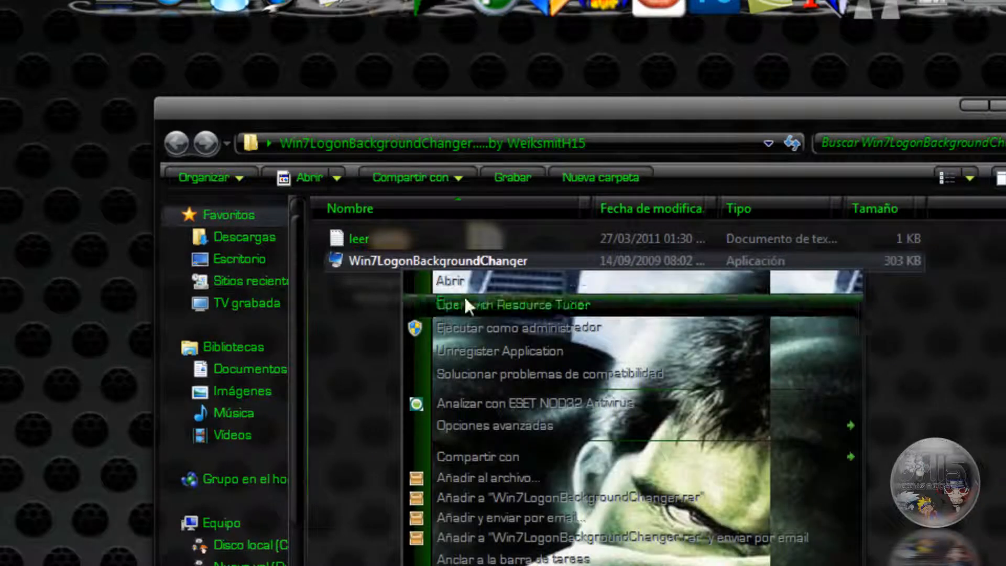
pyautogui.click(450, 280)
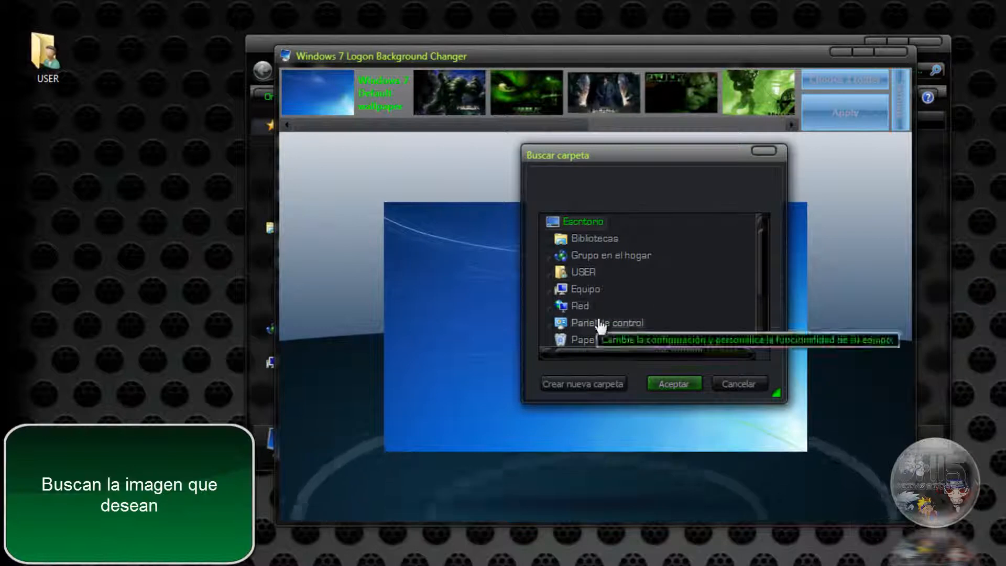
# Load the Mis imágenes 'fondos de escritorio' folder into the thumbnail strip.
pyautogui.click(595, 238)
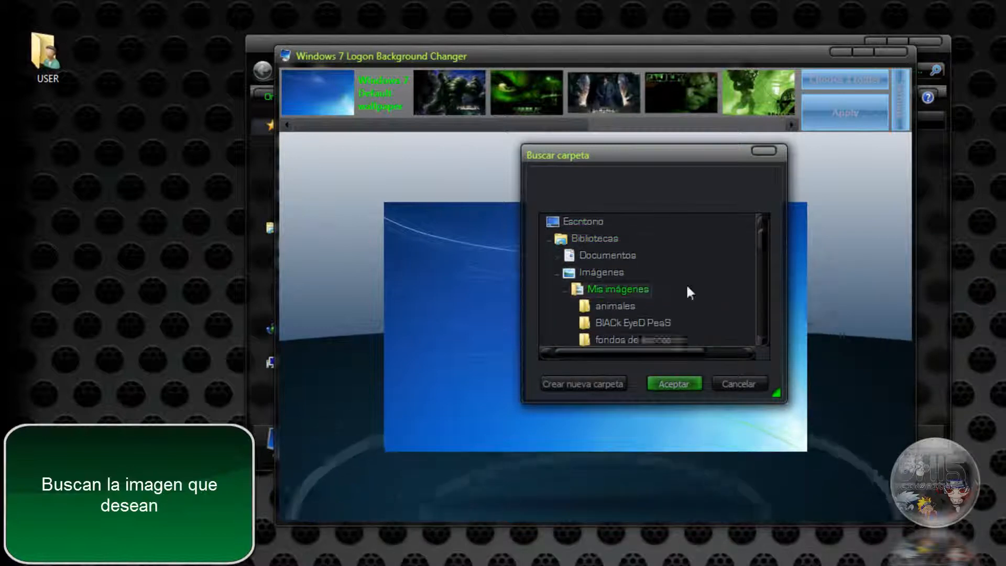
pyautogui.scroll(-3)
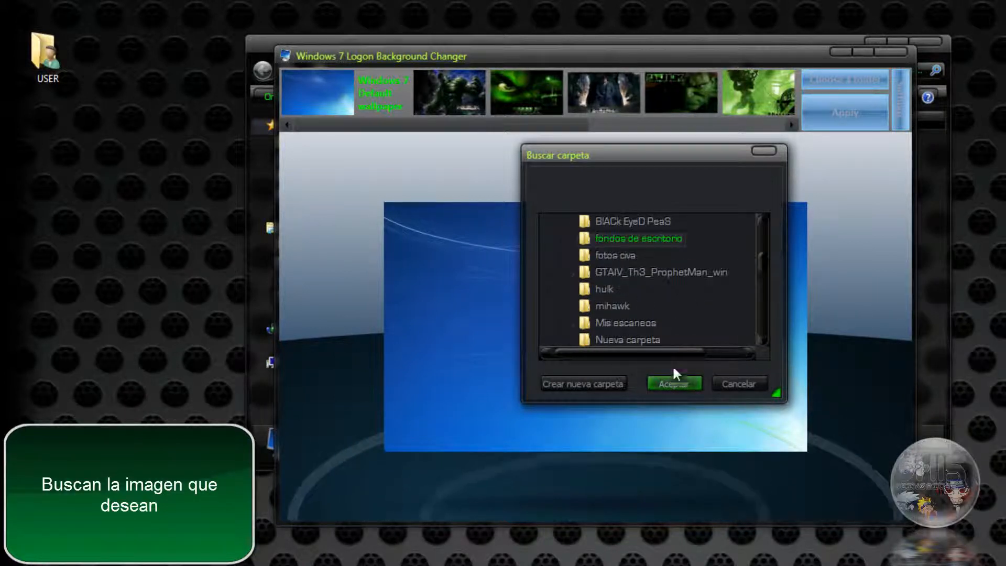
pyautogui.click(672, 384)
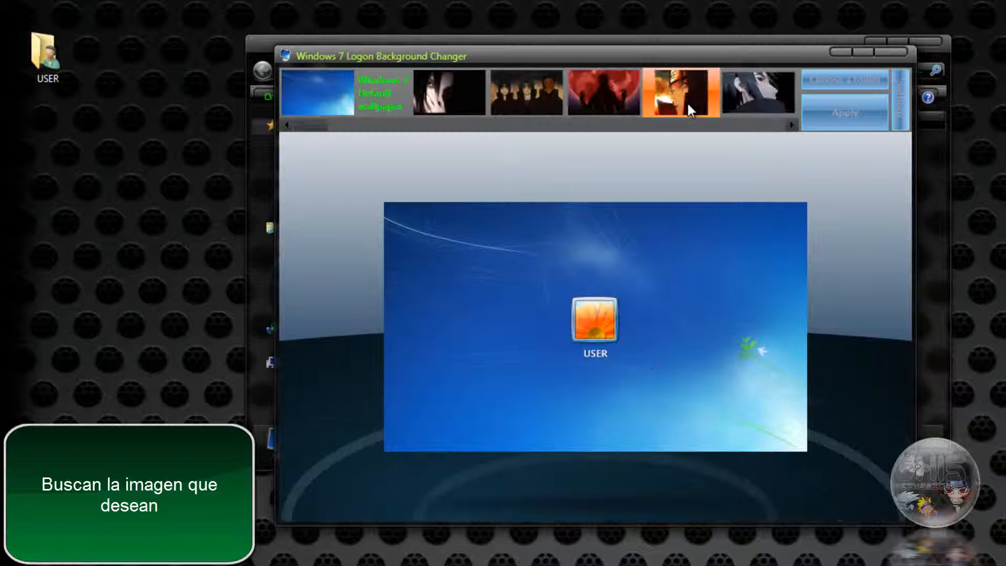
# Preview the anime wallpapers, including the Naruto, red Itachi and blue ninja images.
pyautogui.click(449, 93)
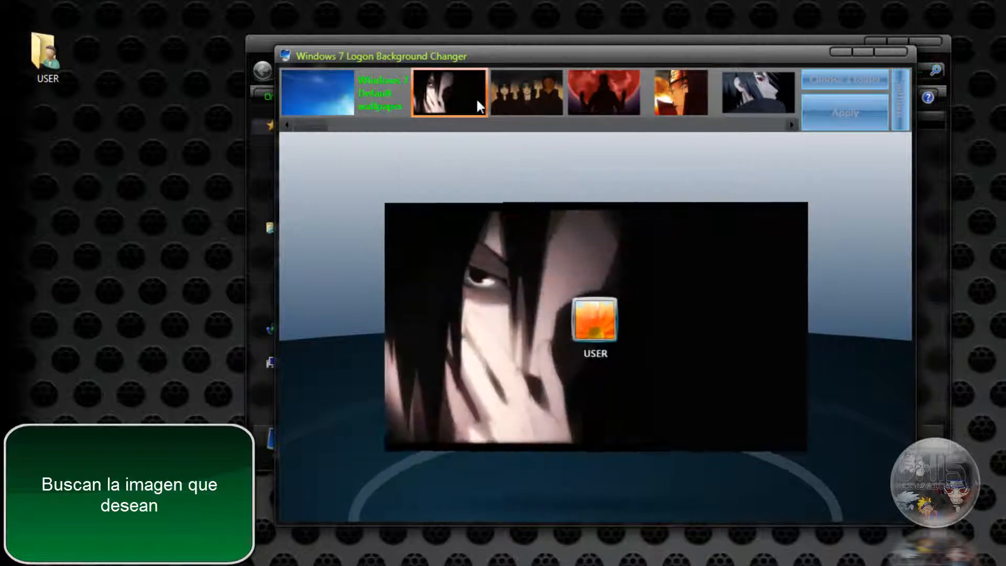
pyautogui.click(603, 93)
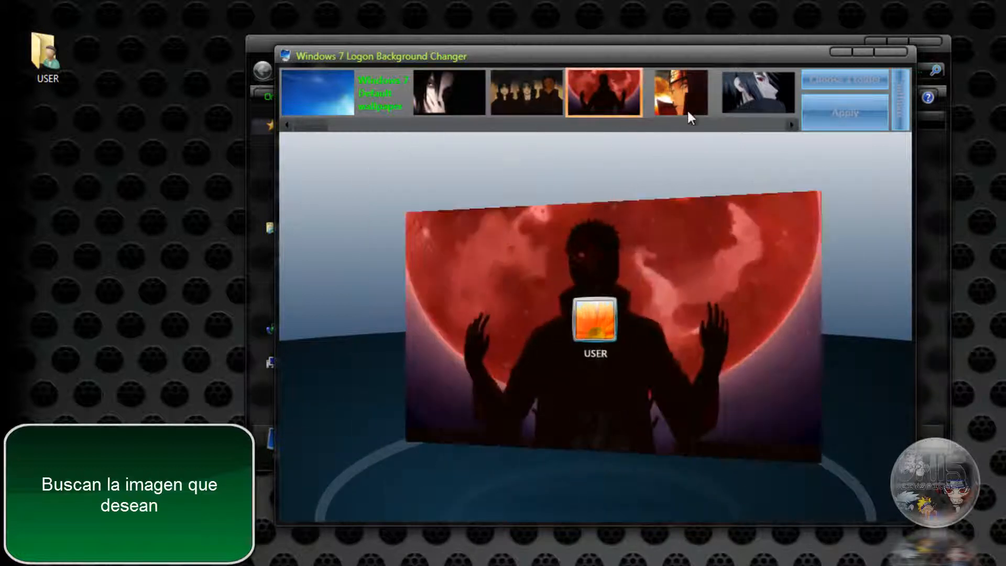
pyautogui.click(758, 93)
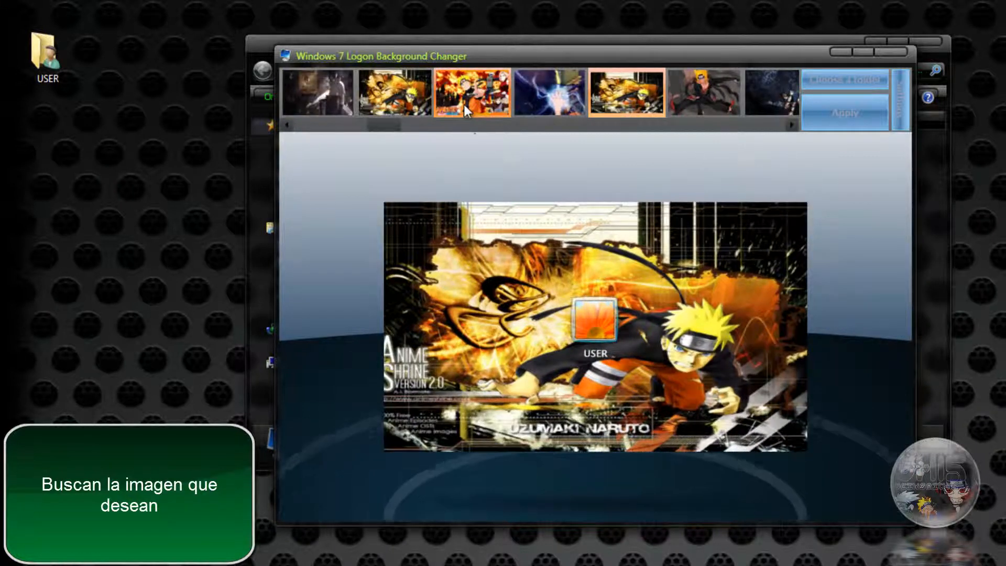
pyautogui.click(394, 92)
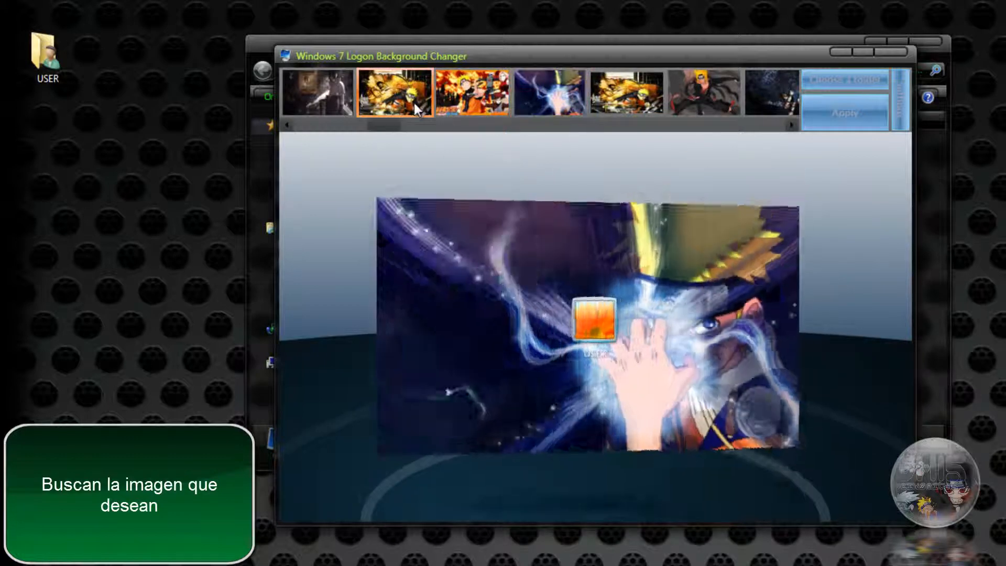
pyautogui.click(317, 92)
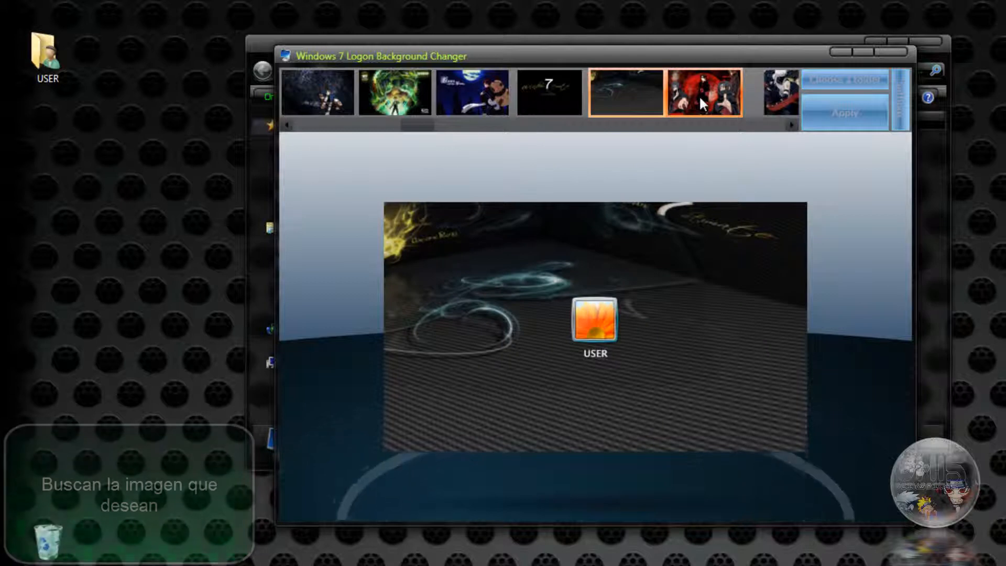
pyautogui.click(703, 92)
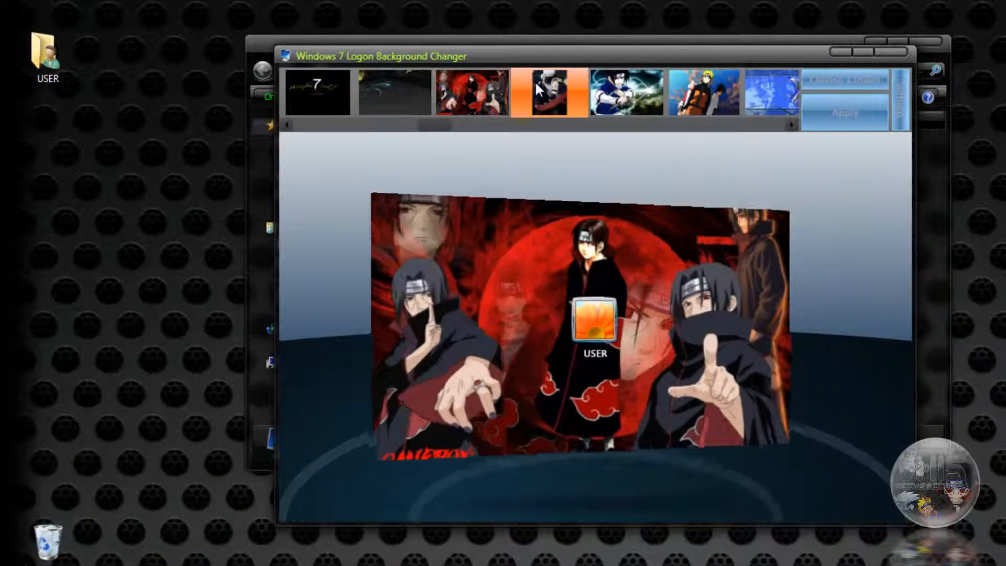
pyautogui.click(703, 92)
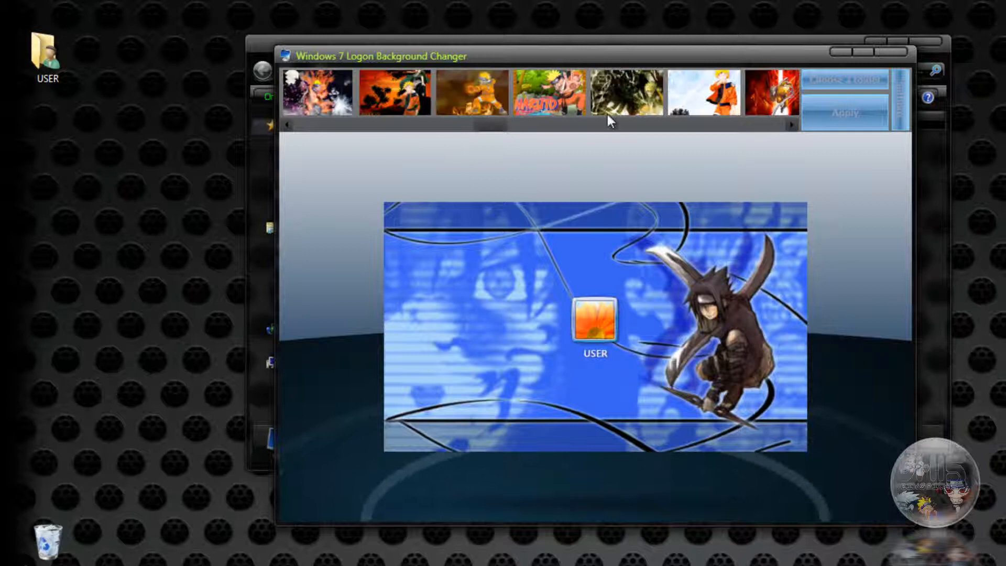
pyautogui.click(702, 92)
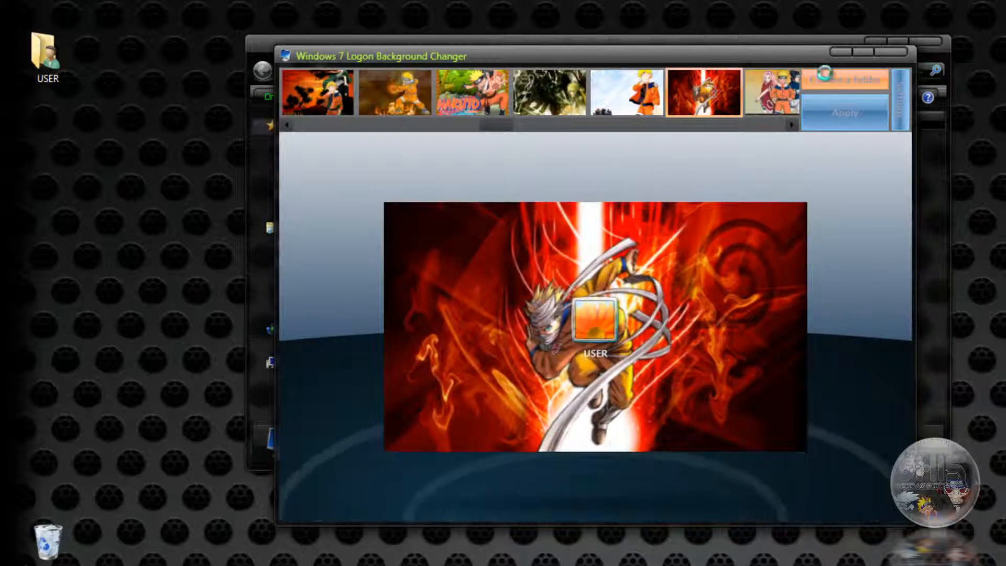
# Switch the image folder to 'hulk' under Mis imágenes.
pyautogui.click(843, 79)
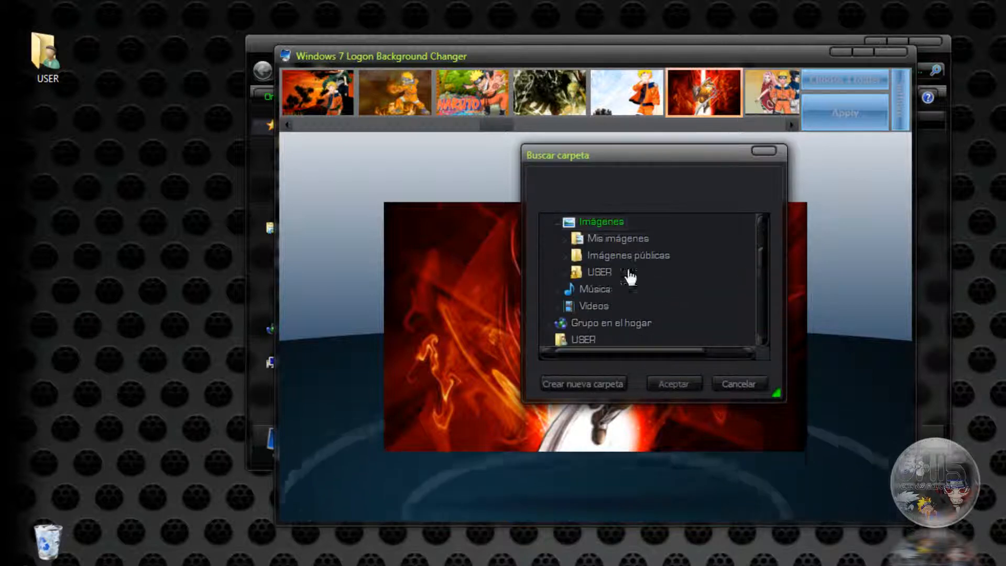
pyautogui.doubleClick(585, 270)
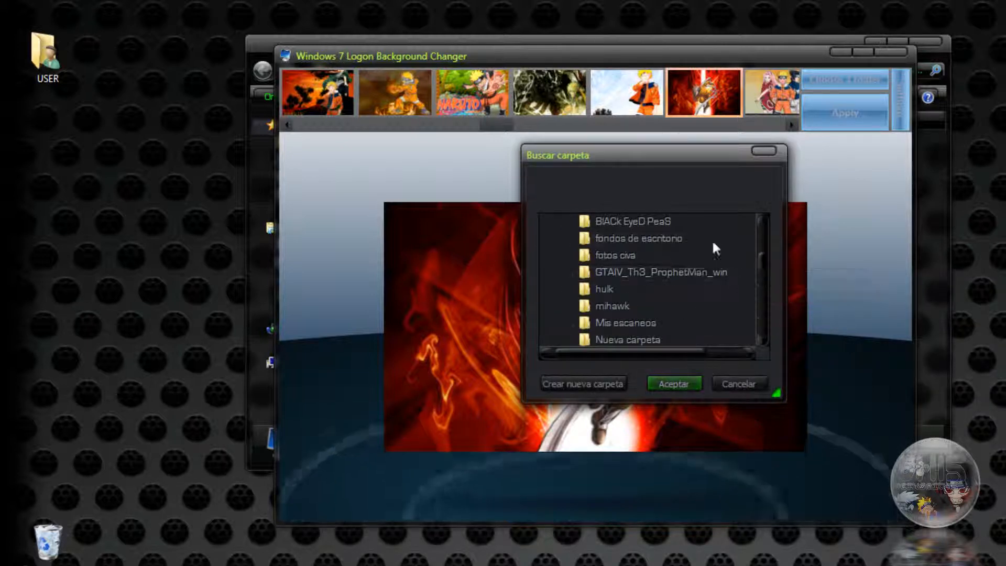
pyautogui.click(603, 288)
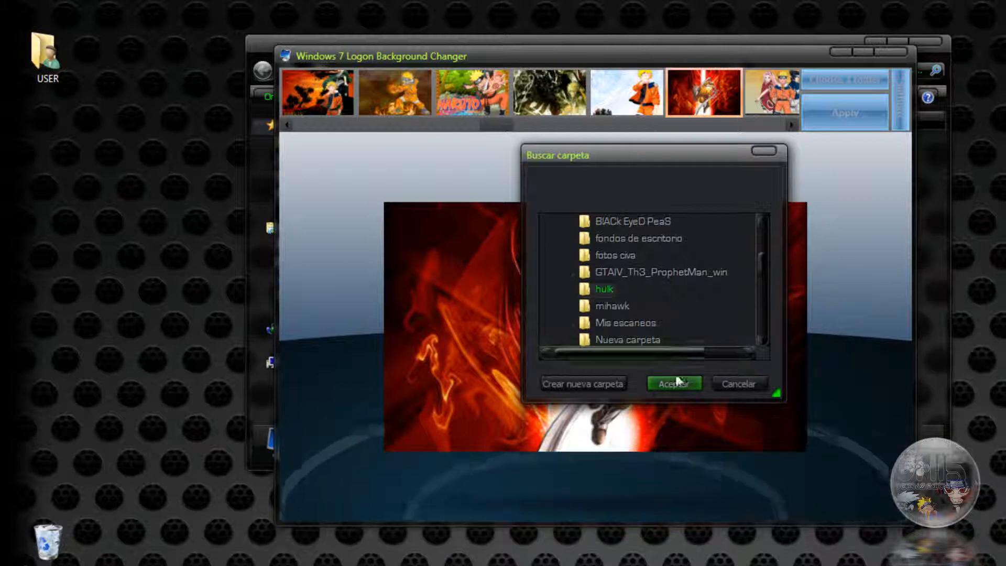
pyautogui.click(672, 383)
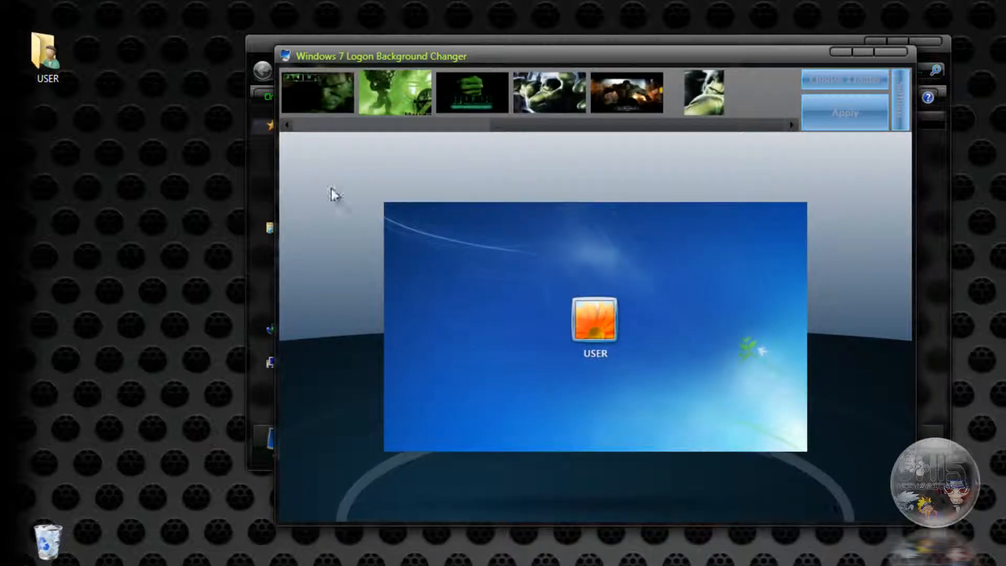
# Preview the Hulk fist and green-eyed images, then apply the leaping Hulk as logon background.
pyautogui.click(548, 92)
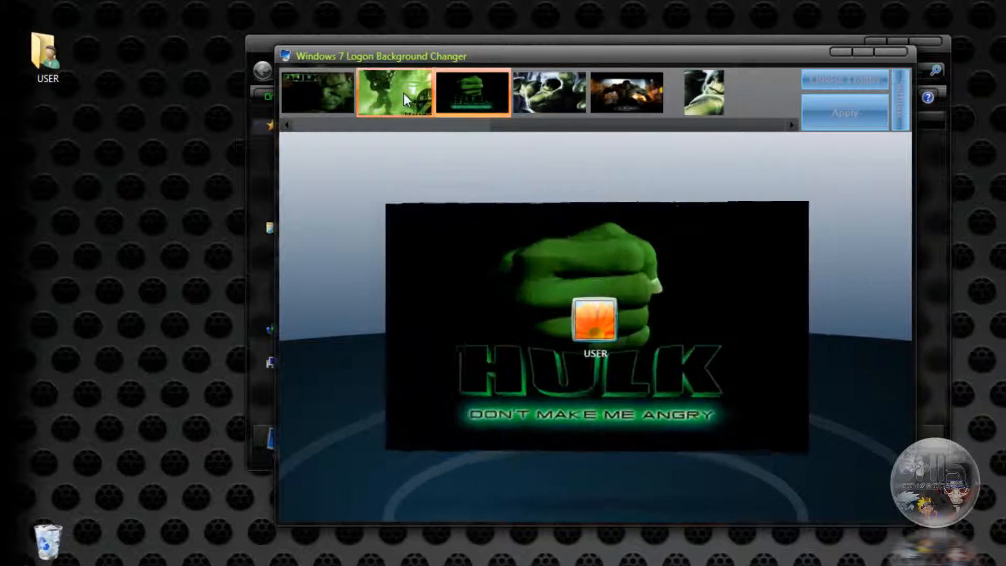
pyautogui.click(317, 92)
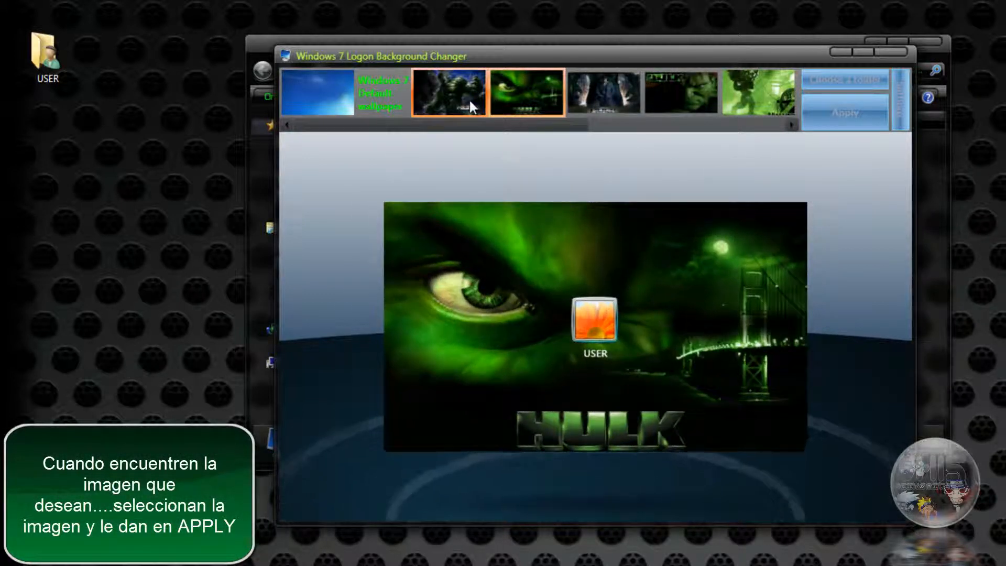
pyautogui.click(449, 91)
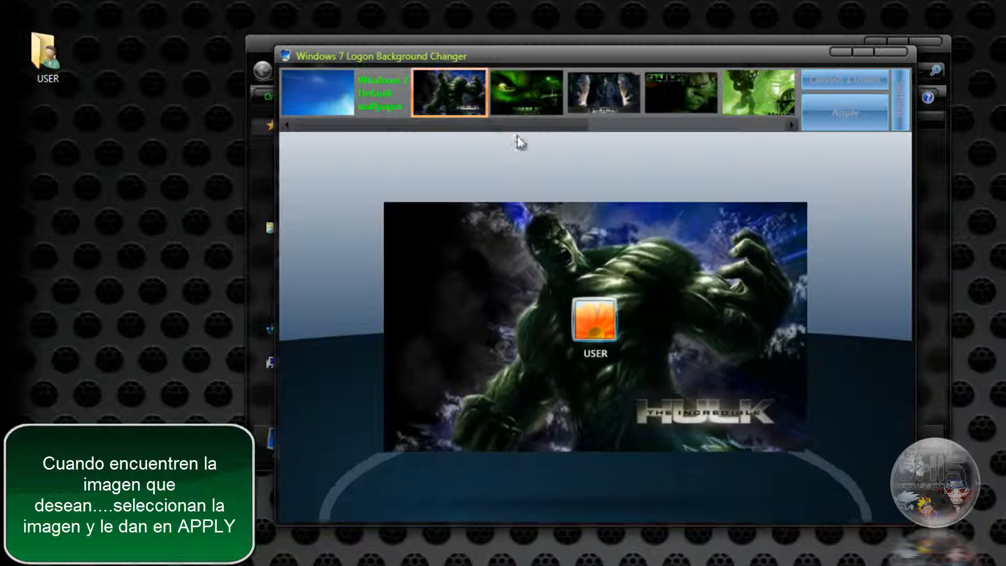
pyautogui.click(843, 112)
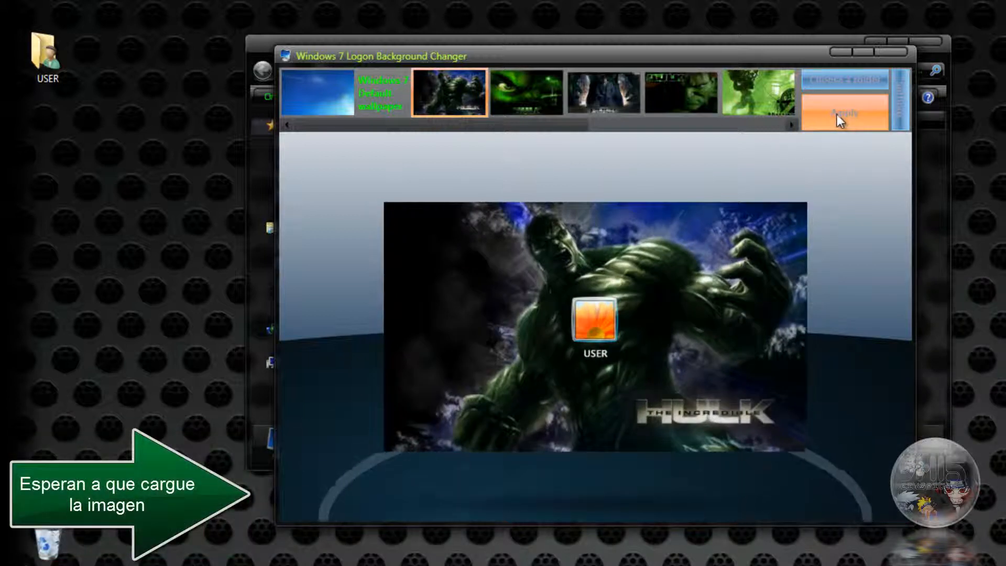
pyautogui.click(844, 113)
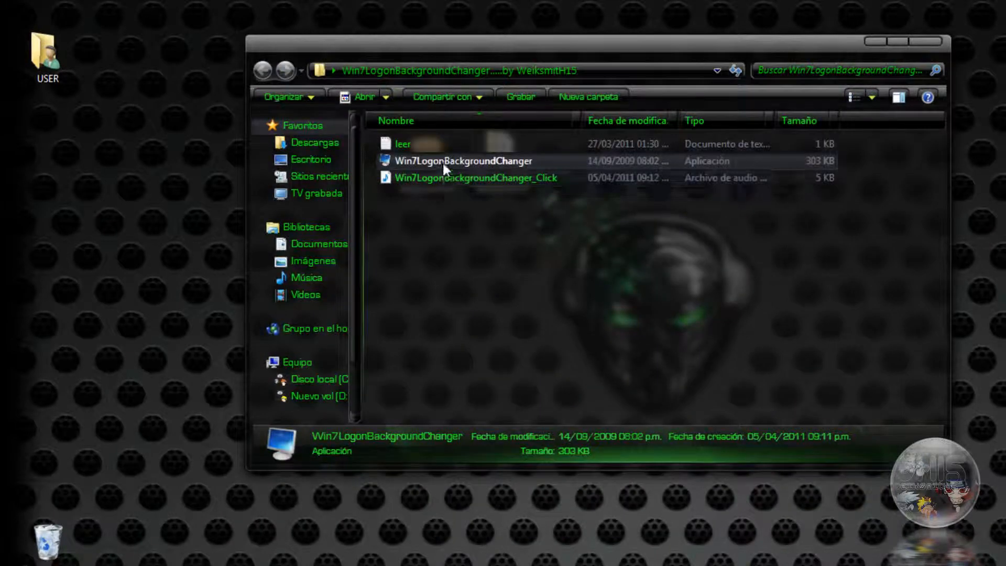
# Relaunch Win7LogonBackgroundChanger from the folder window.
pyautogui.doubleClick(463, 160)
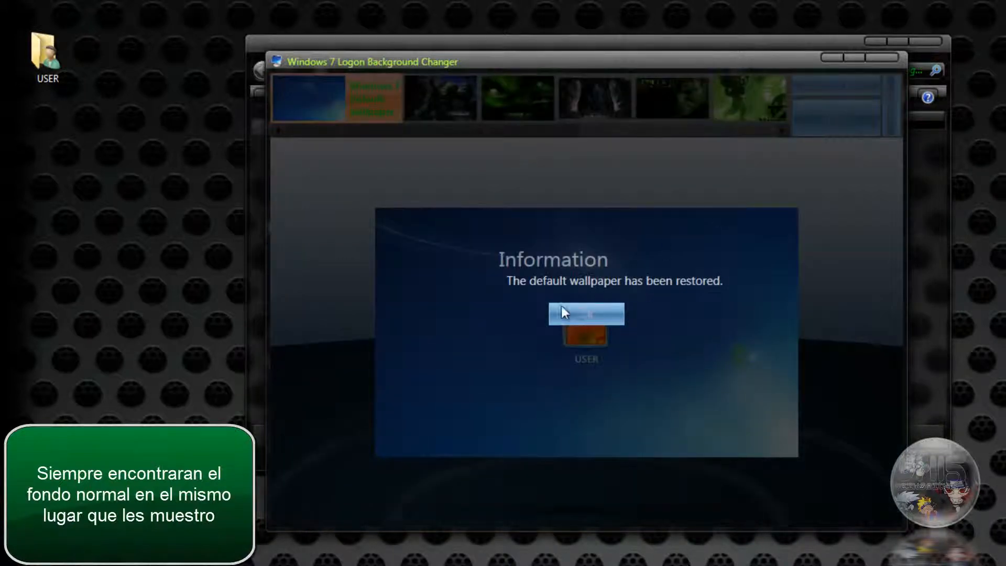
# Dismiss the default-wallpaper-restored message and close the changer.
pyautogui.click(585, 314)
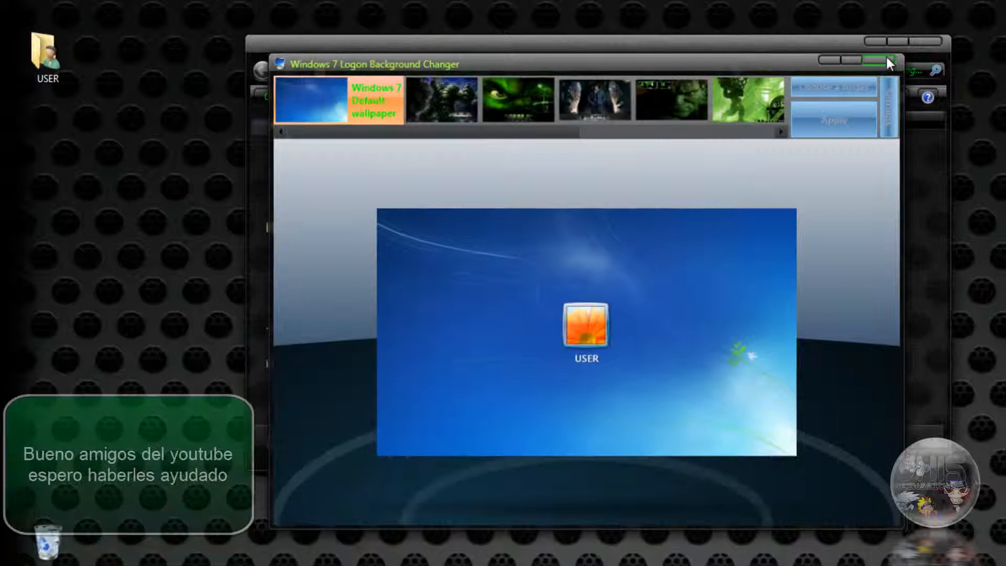
pyautogui.click(885, 63)
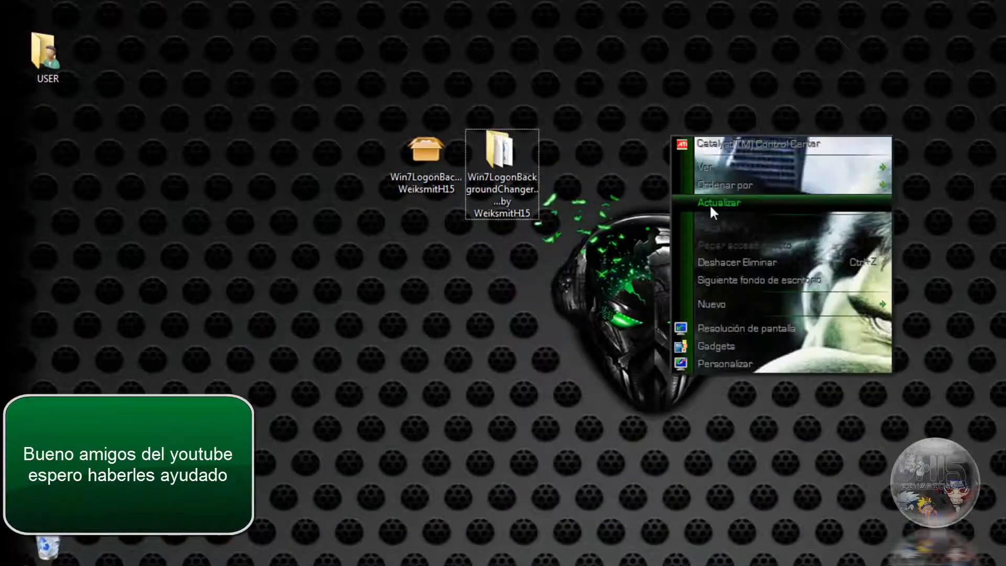
# Refresh the desktop with Actualizar.
pyautogui.click(718, 203)
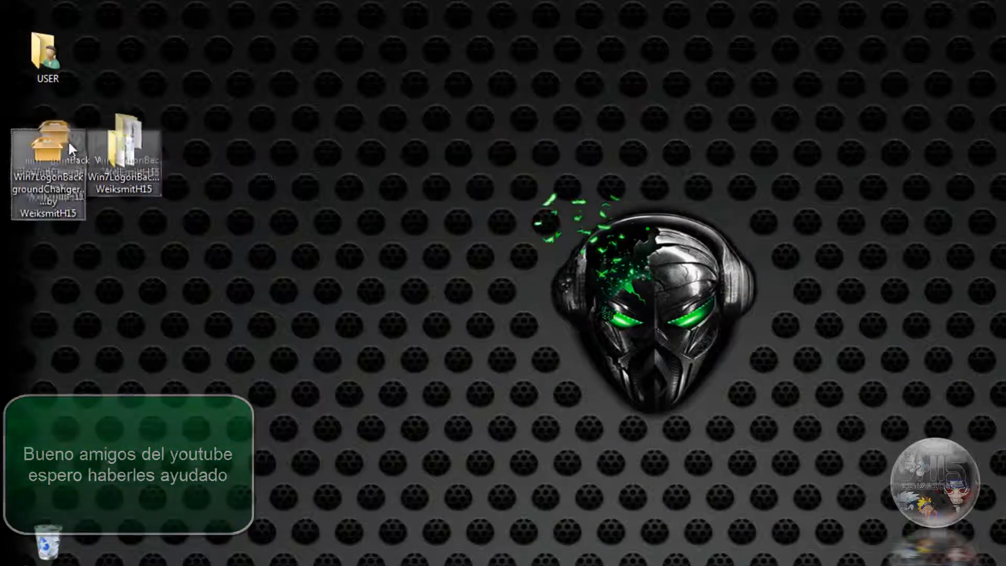